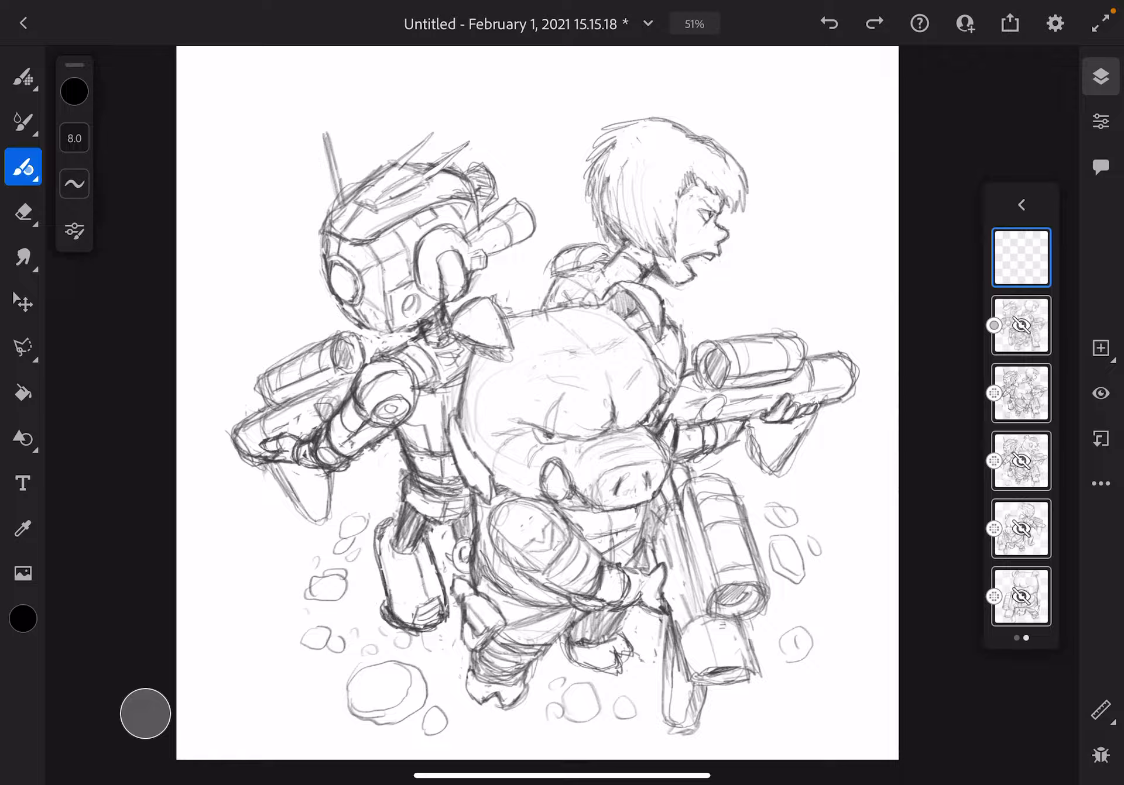
- Hide the five grey sketch layers, leaving only the empty top layer visible
click(1019, 393)
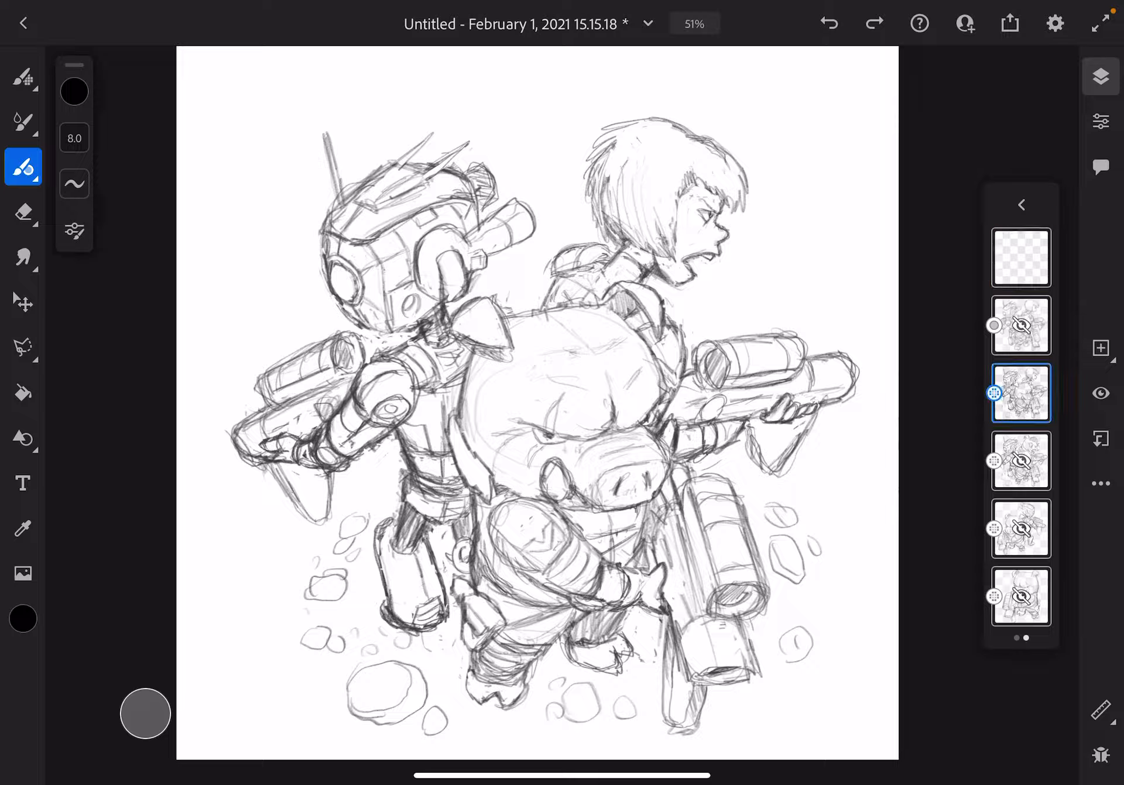
click(1019, 258)
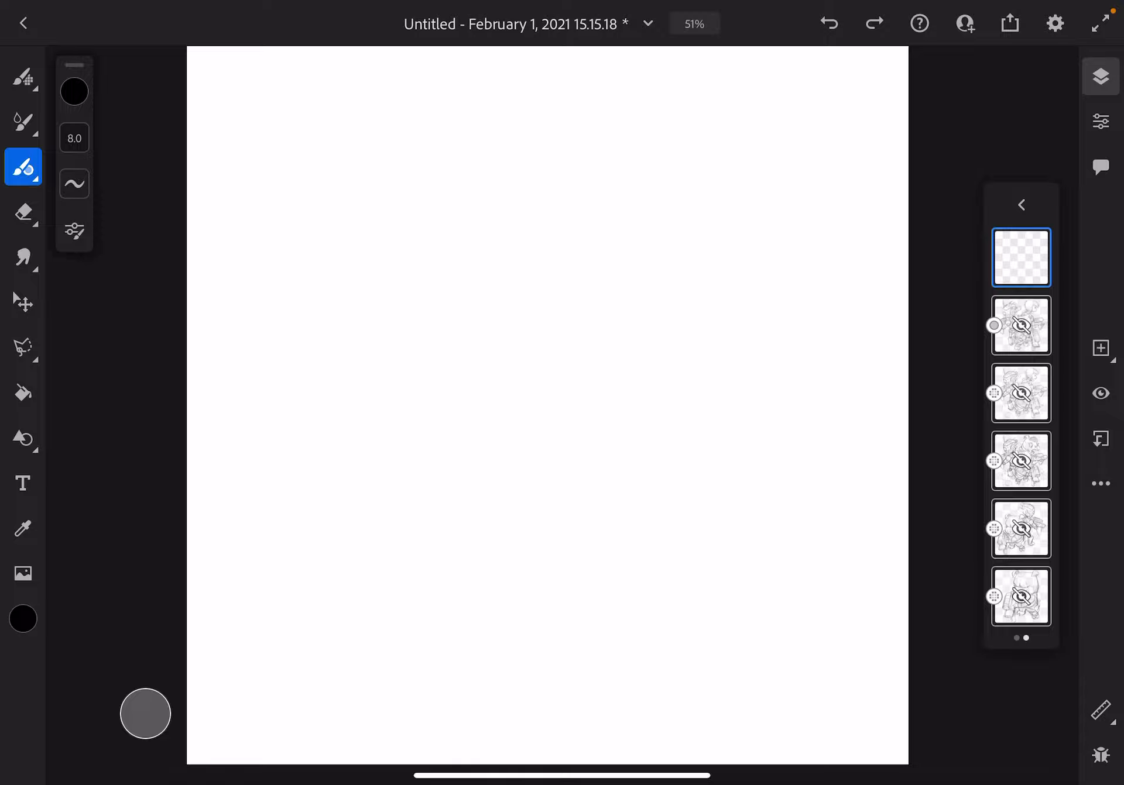
- Draw three tapered, curved black test strokes of increasing thickness with the Vector Brush
click(73, 183)
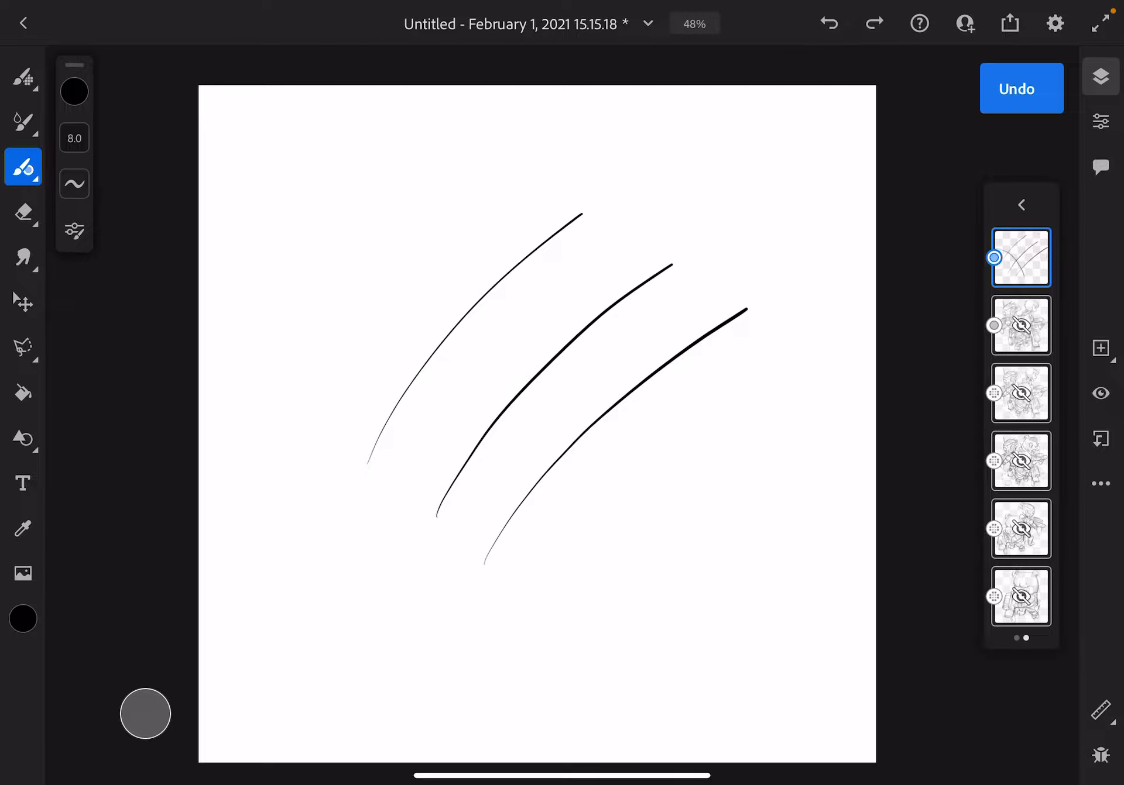
- Draw about a dozen more thin-to-thick wavy test strokes on the top layer
click(1021, 89)
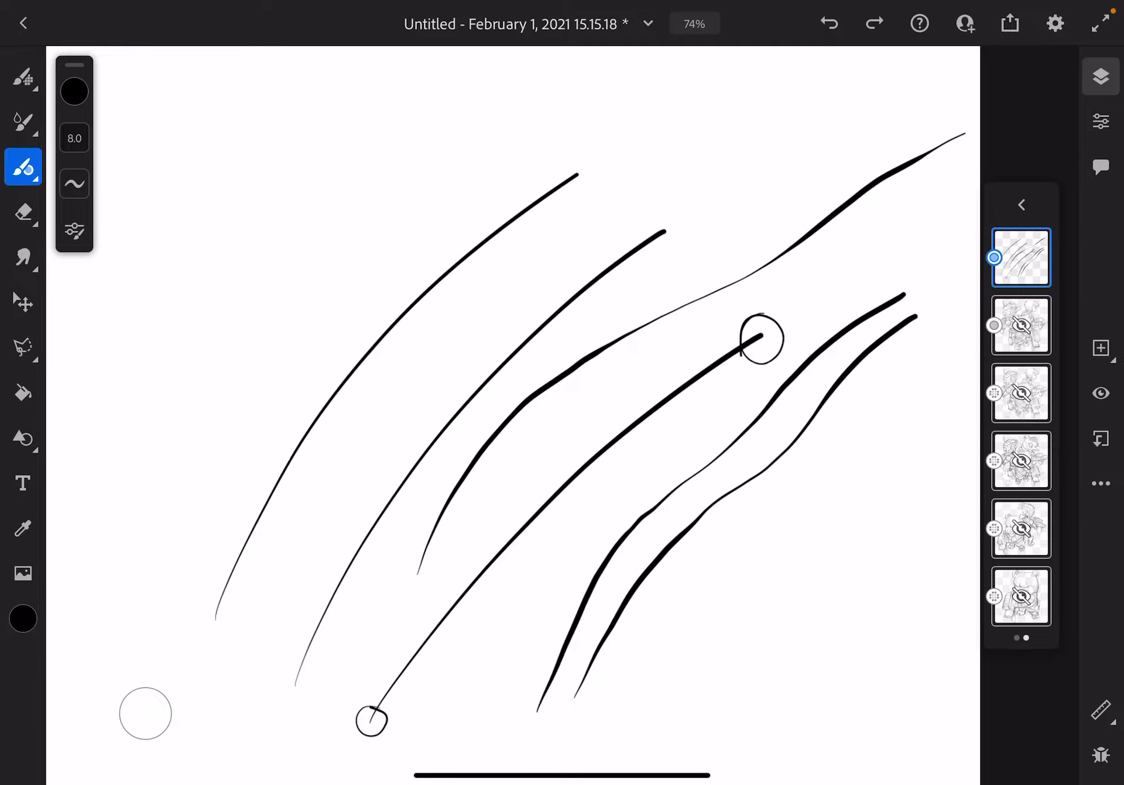
scroll(down, 3)
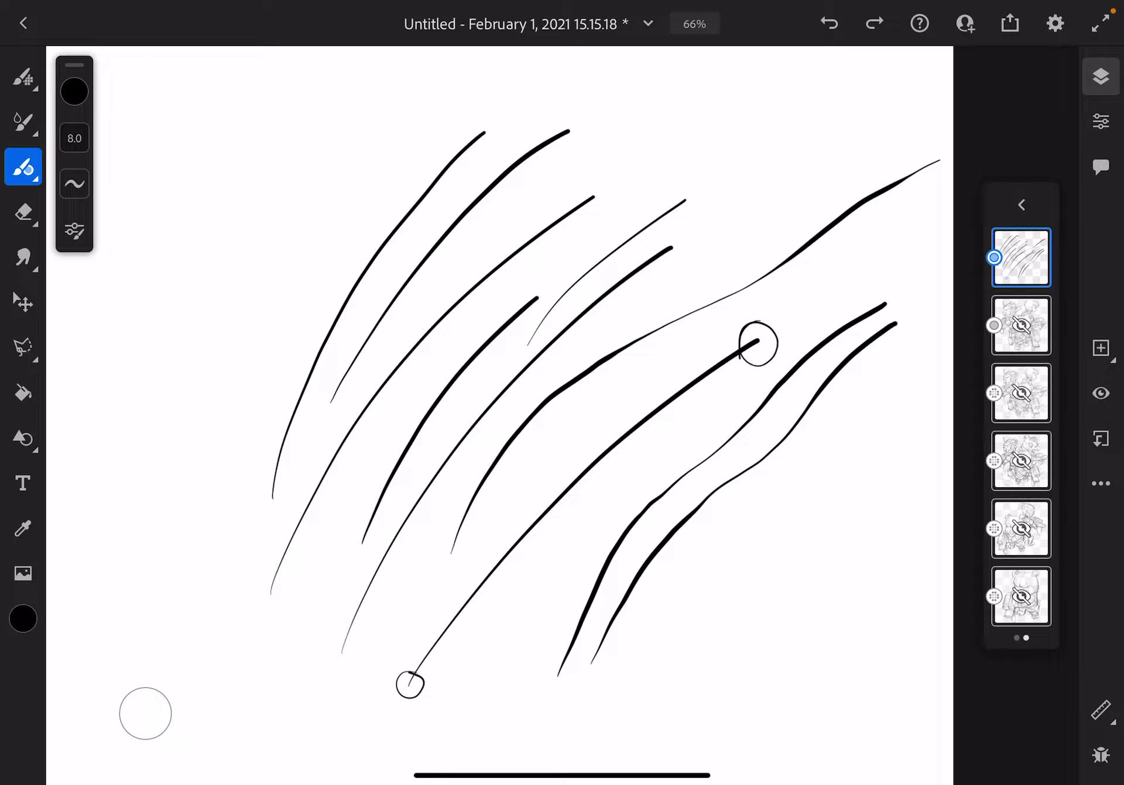
- Hide the practice-stroke layer, show one sketch layer at 40% opacity, and add an empty layer
click(1021, 393)
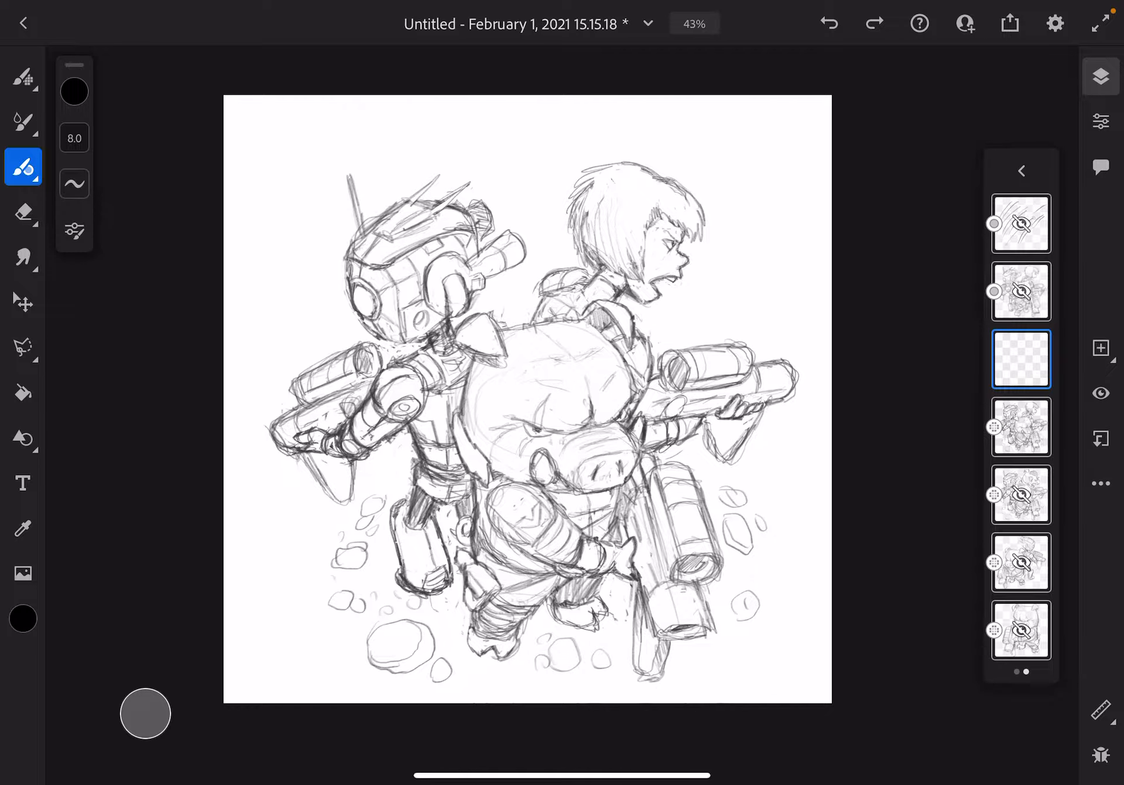
click(1021, 427)
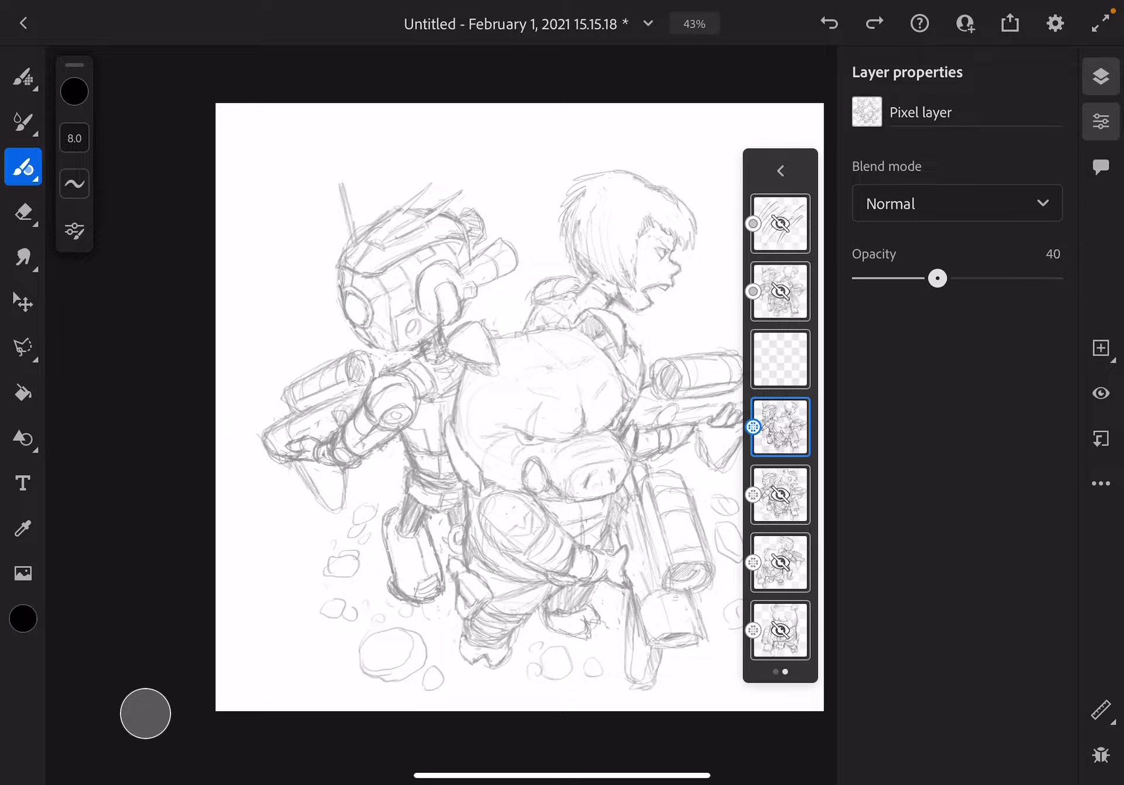
click(780, 171)
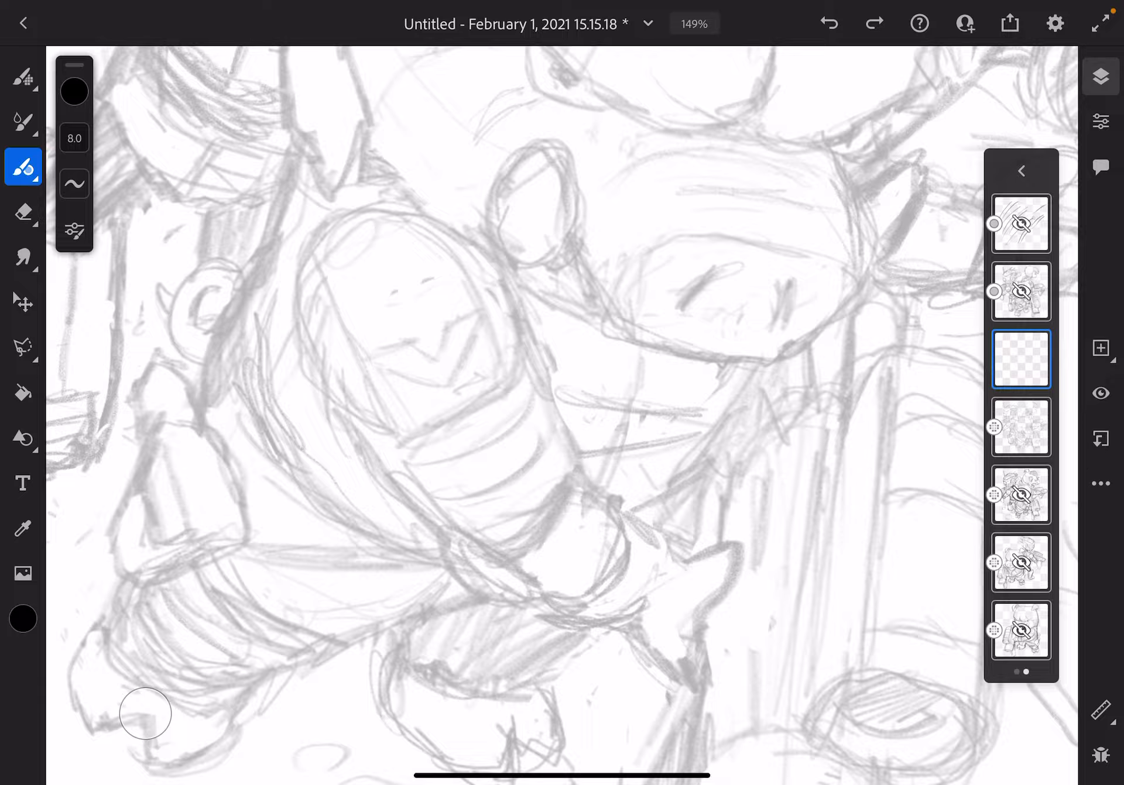
- Trace the character's rounded arm and pointed hand outlines in bold black ink
click(1019, 360)
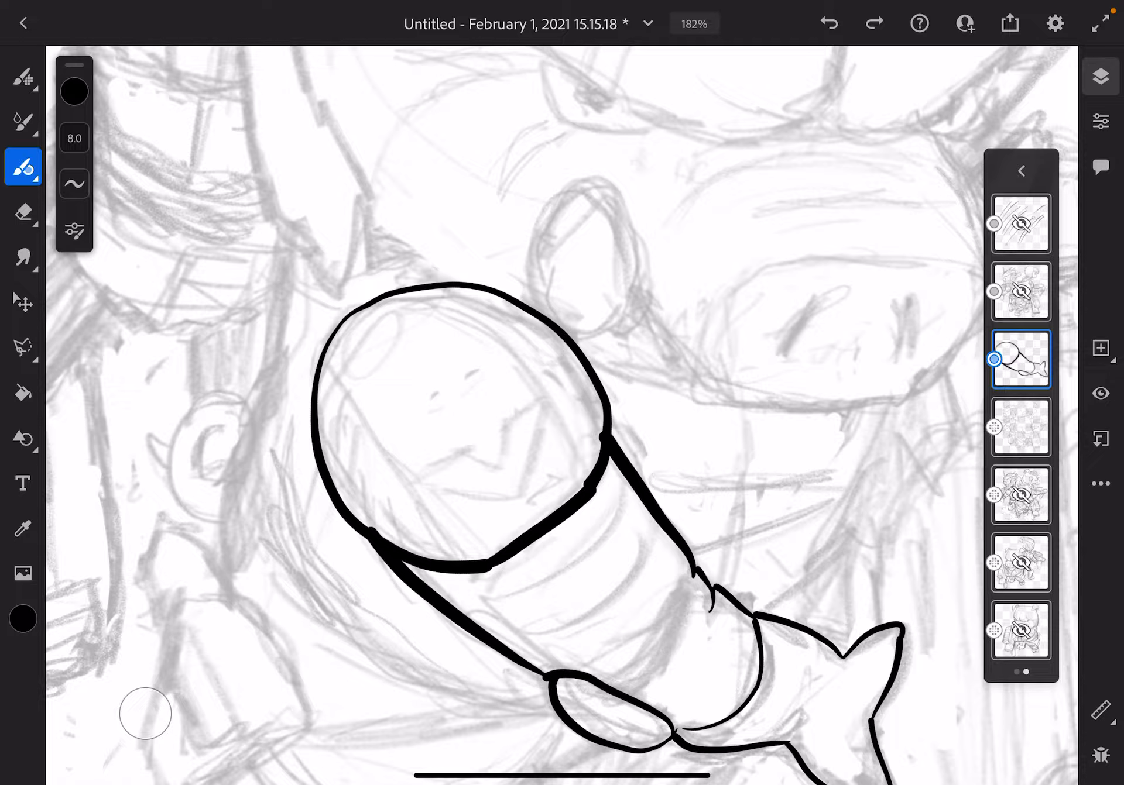
click(22, 213)
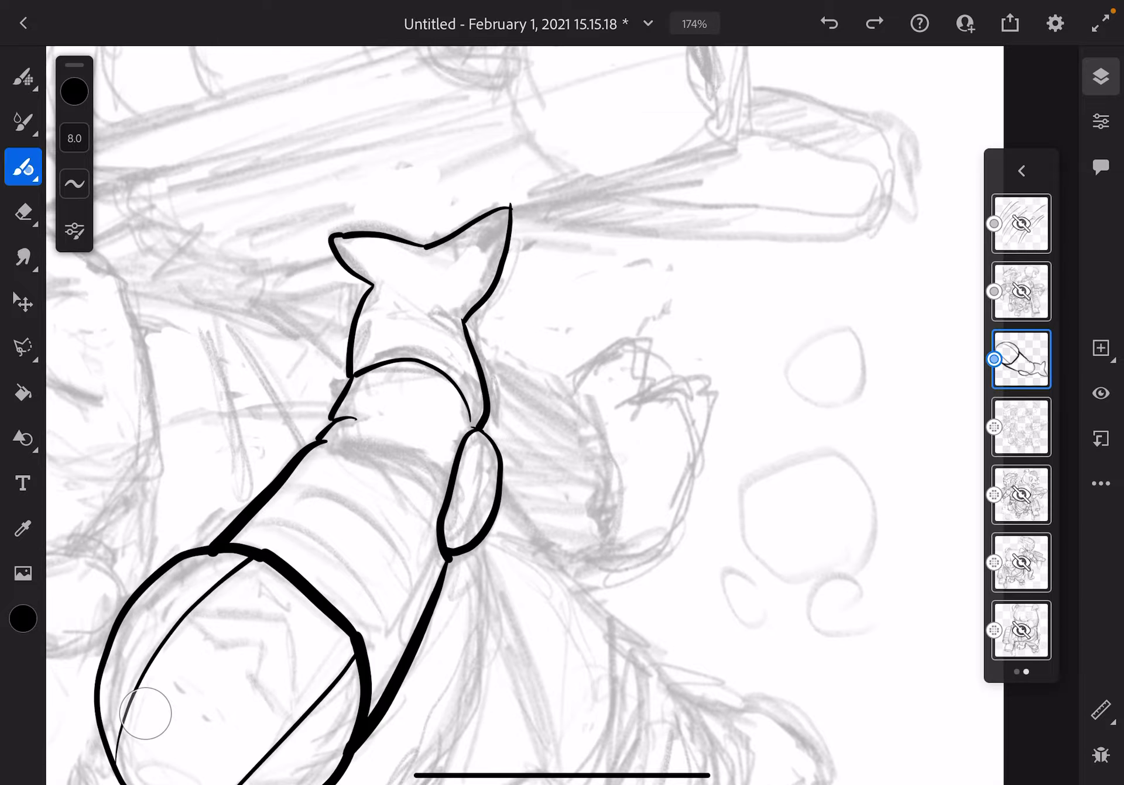
- Ink the fish-tailed limb's ridged bands and zigzag shoulder plate with the size-8 Vector Brush
click(23, 212)
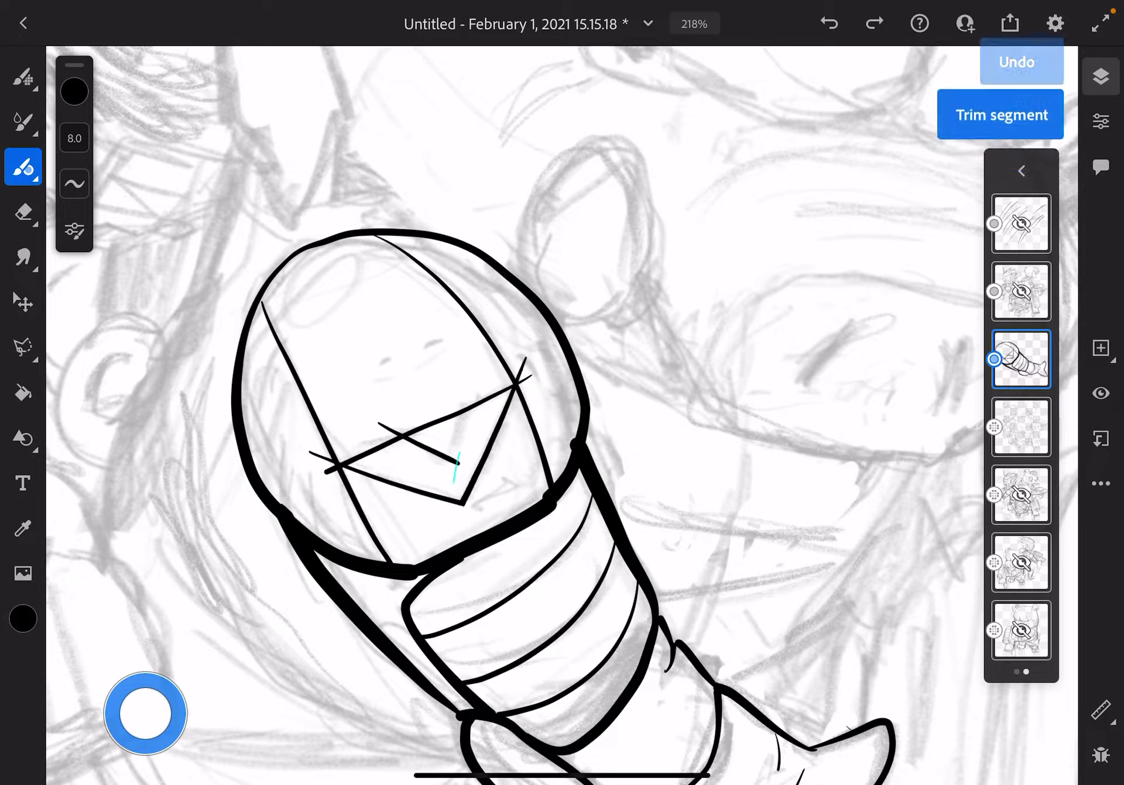
click(1001, 114)
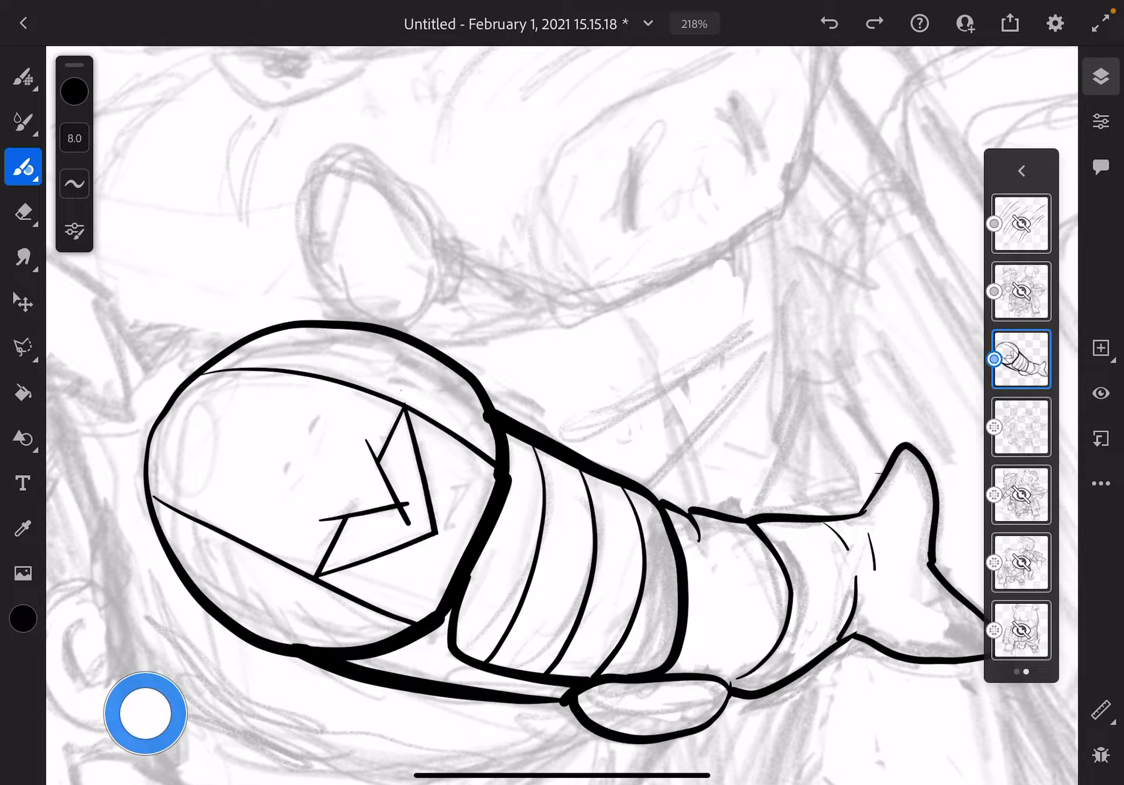
click(23, 212)
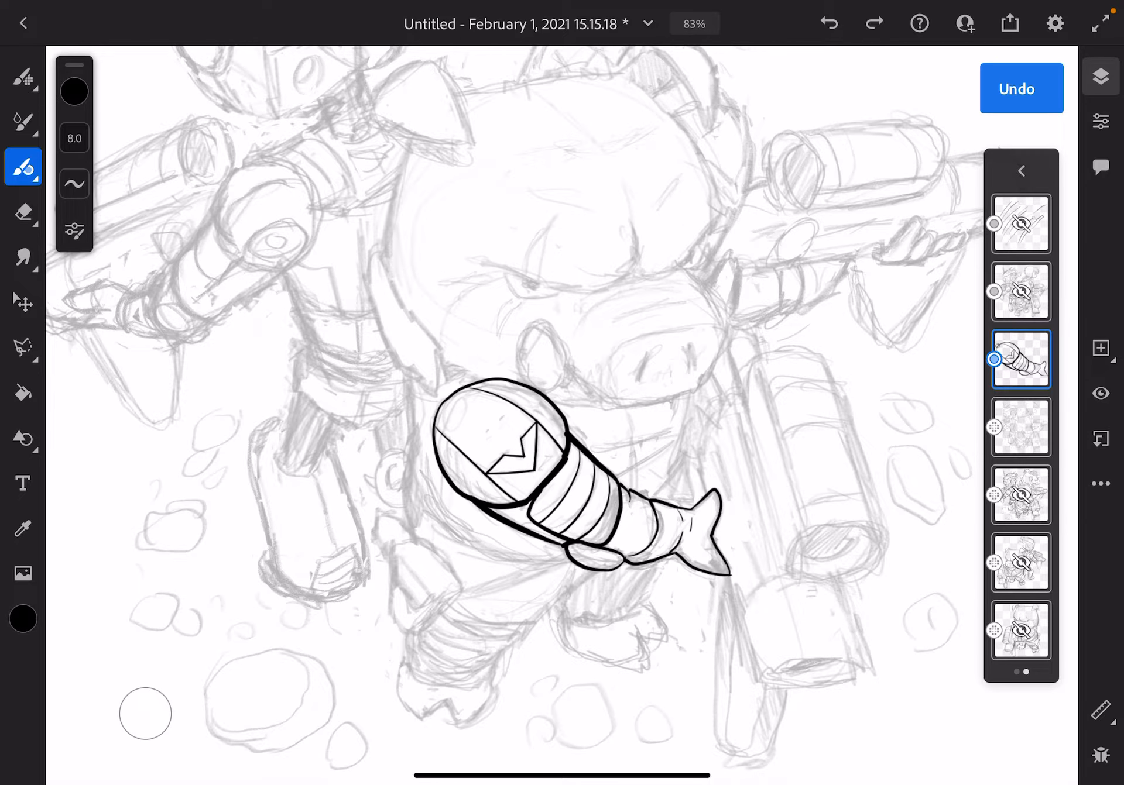
- Ink the cannon's circular end and its two tapering barrel side lines
click(1020, 88)
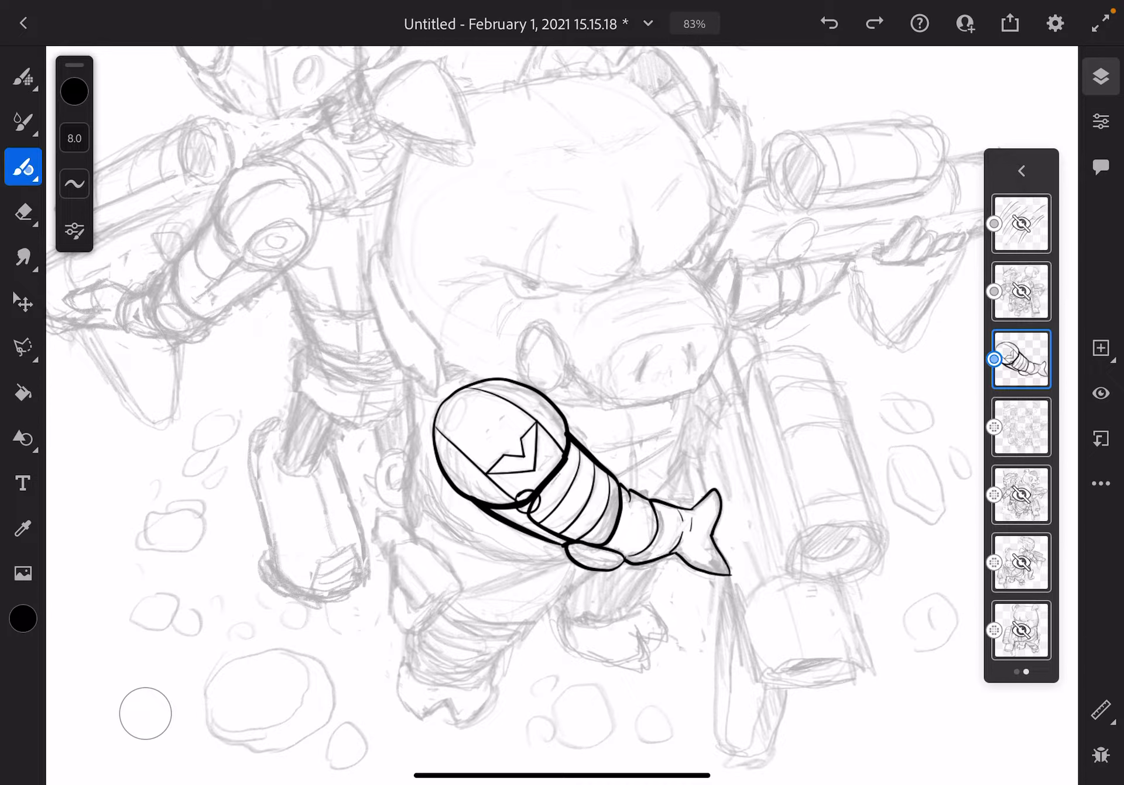
click(827, 23)
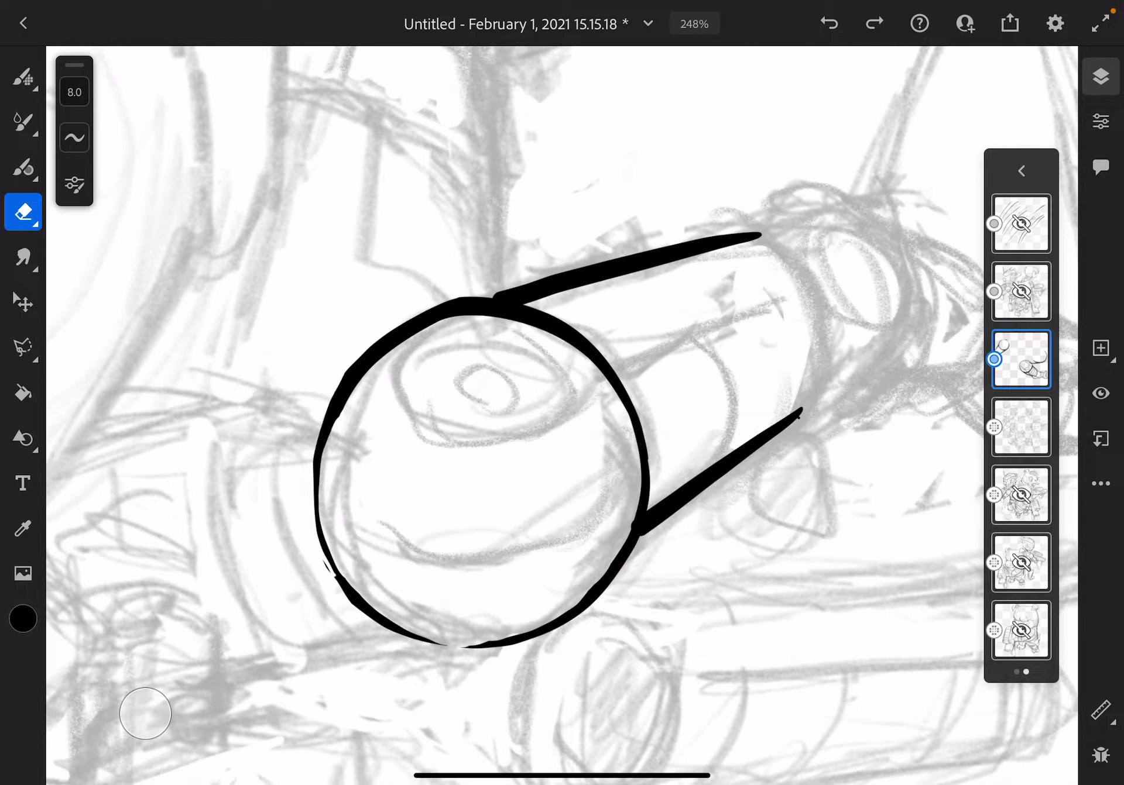
click(22, 167)
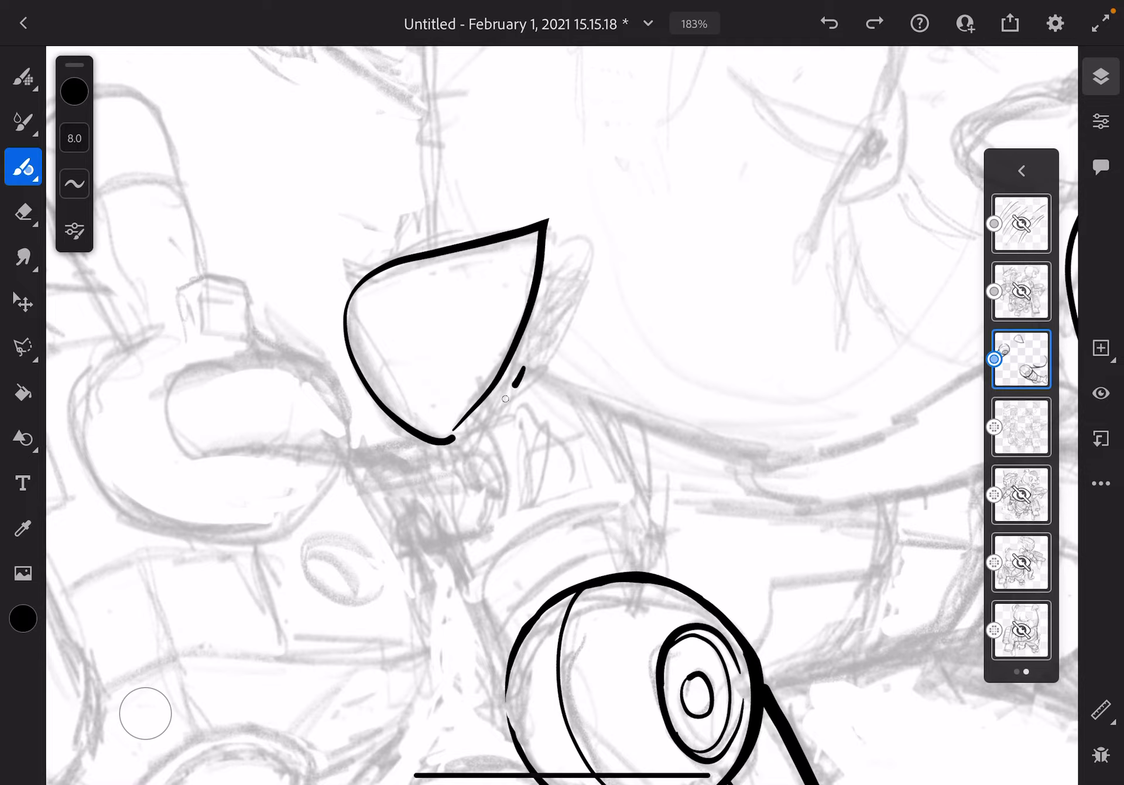
- Ink the pig's pointed teardrop ear outline over the sketch
click(829, 23)
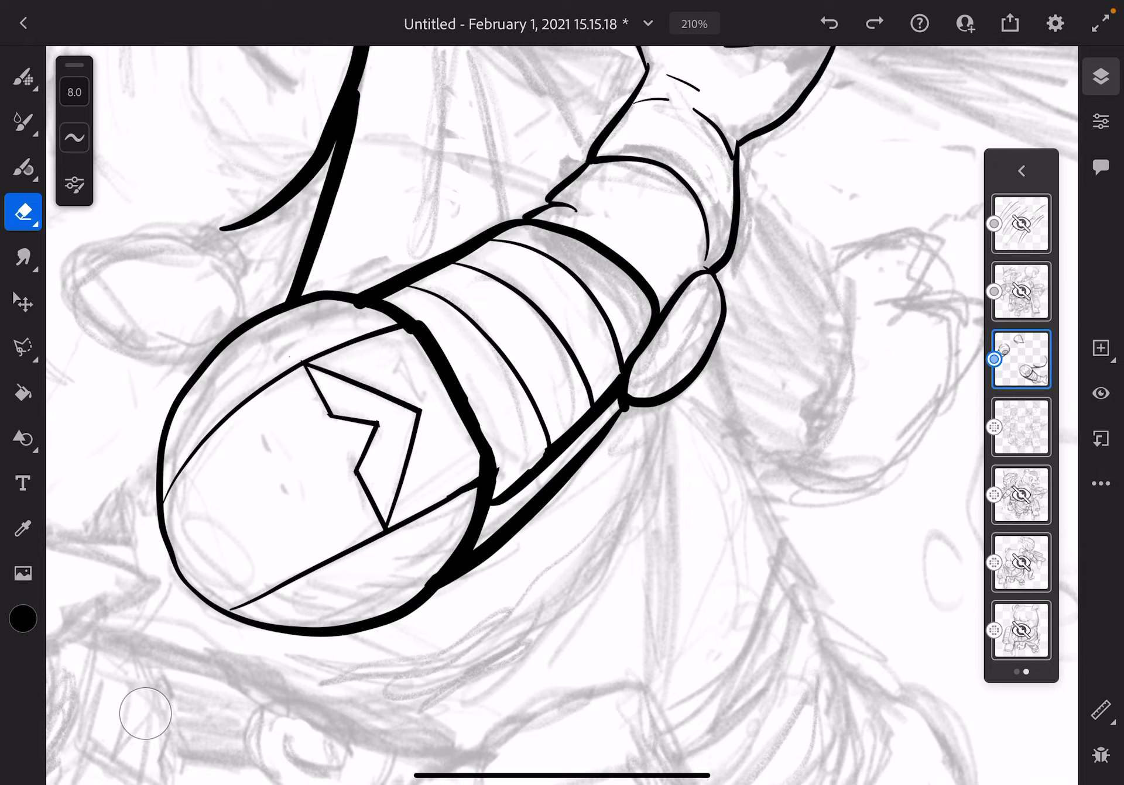
- Draw the pig's curved snout outline and trim overlapping line ends with Trim segment
click(23, 166)
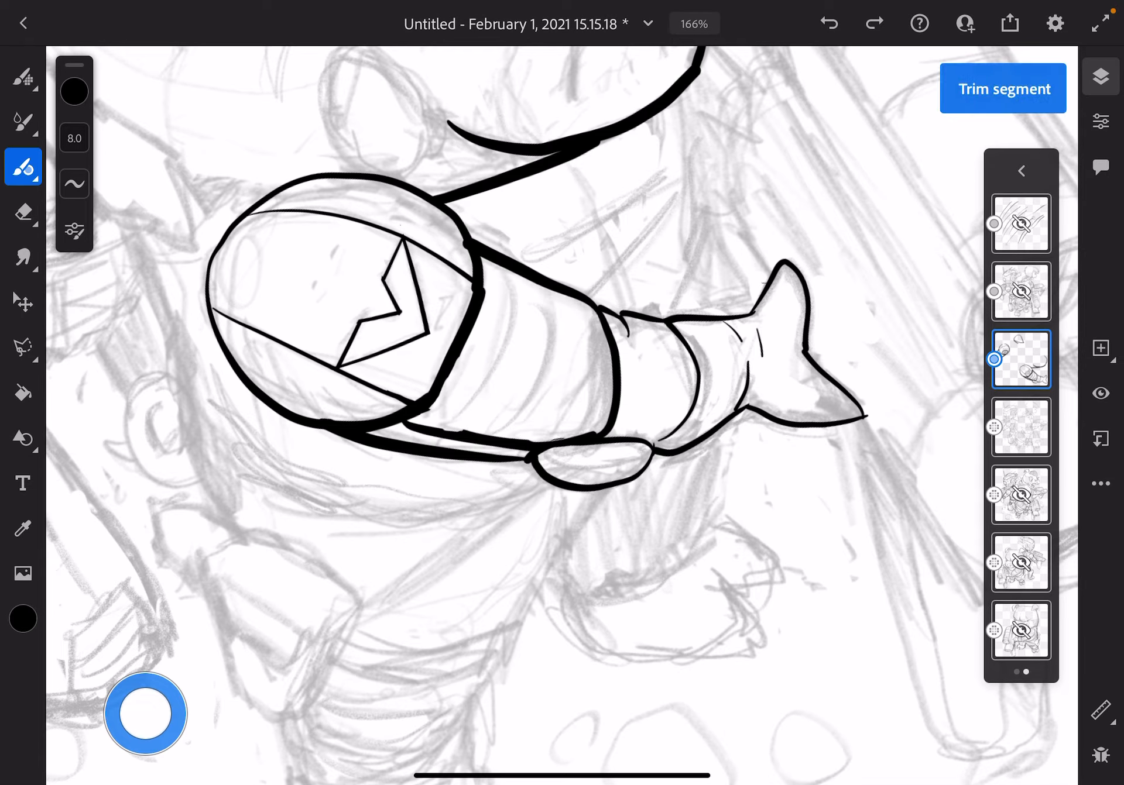
click(23, 122)
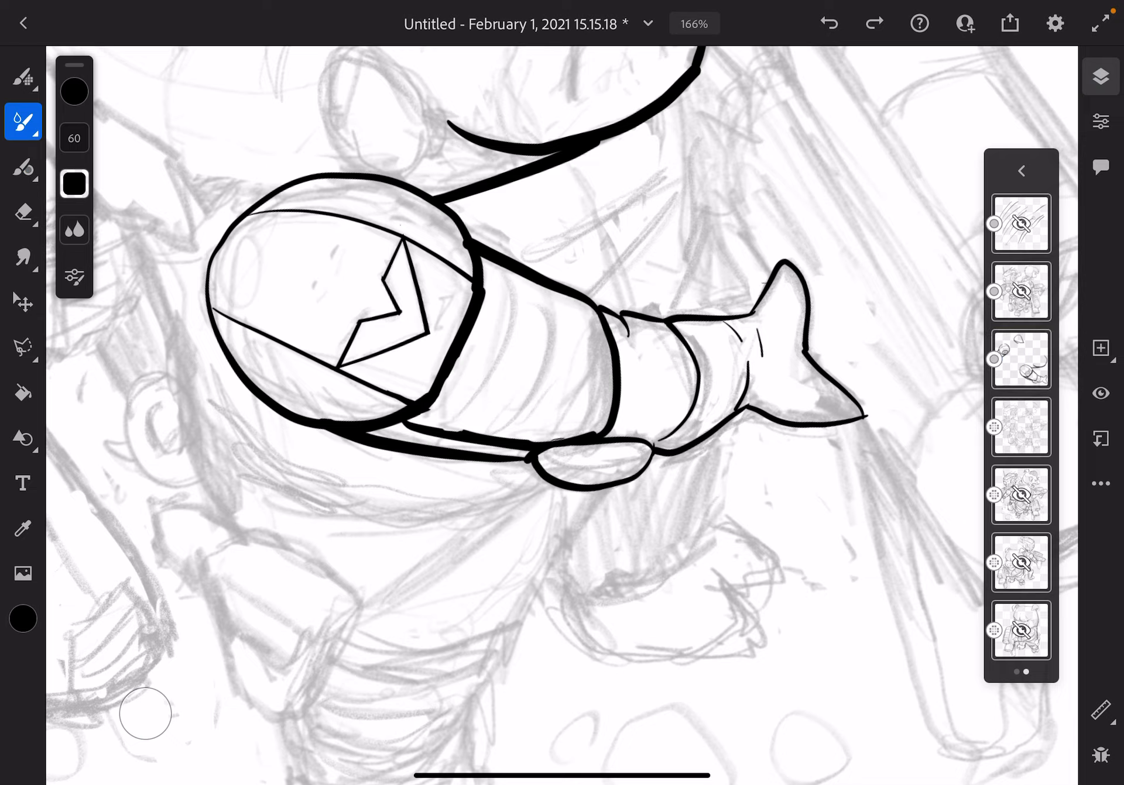
click(1021, 358)
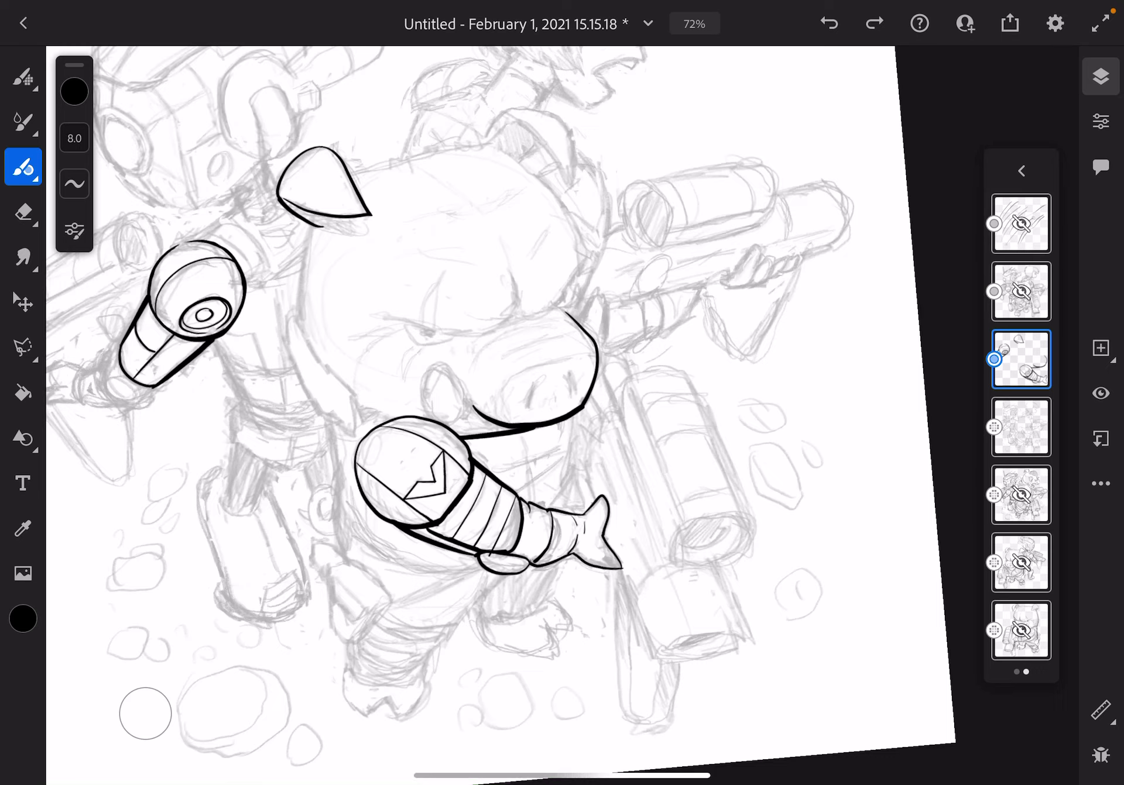
- Mirror the canvas horizontally and show the document's flip and rotate settings
click(828, 23)
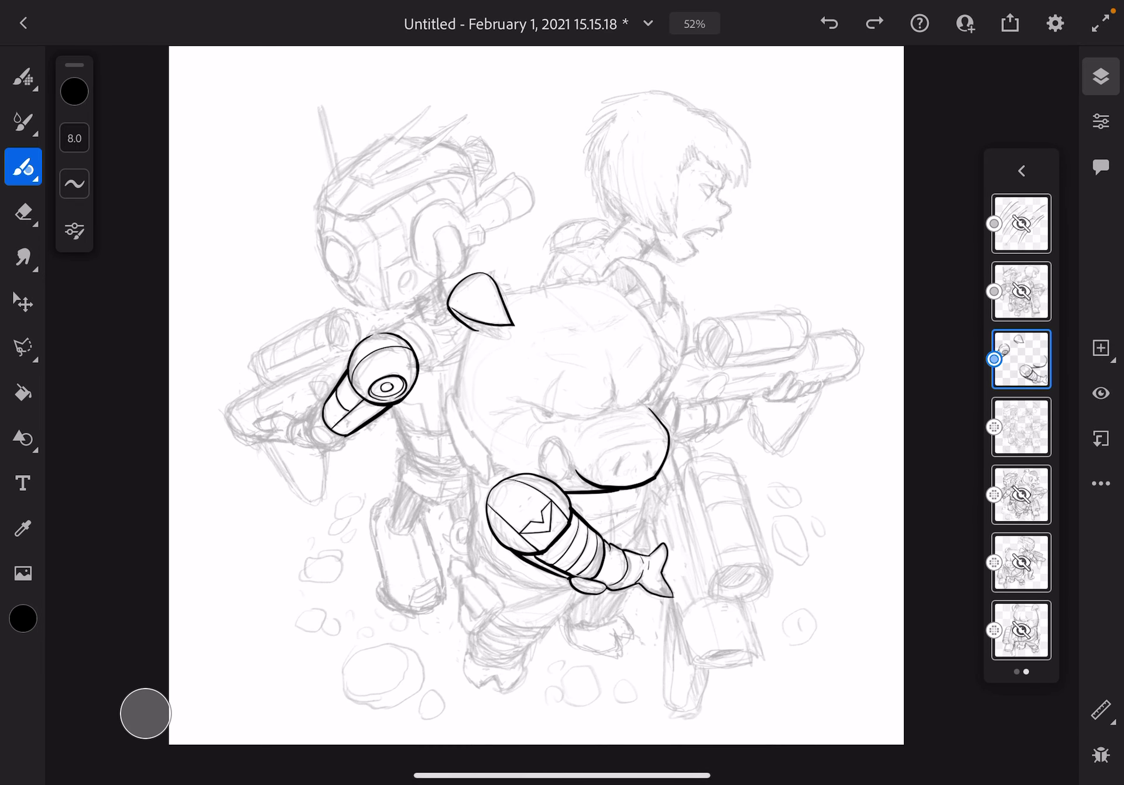
click(1054, 23)
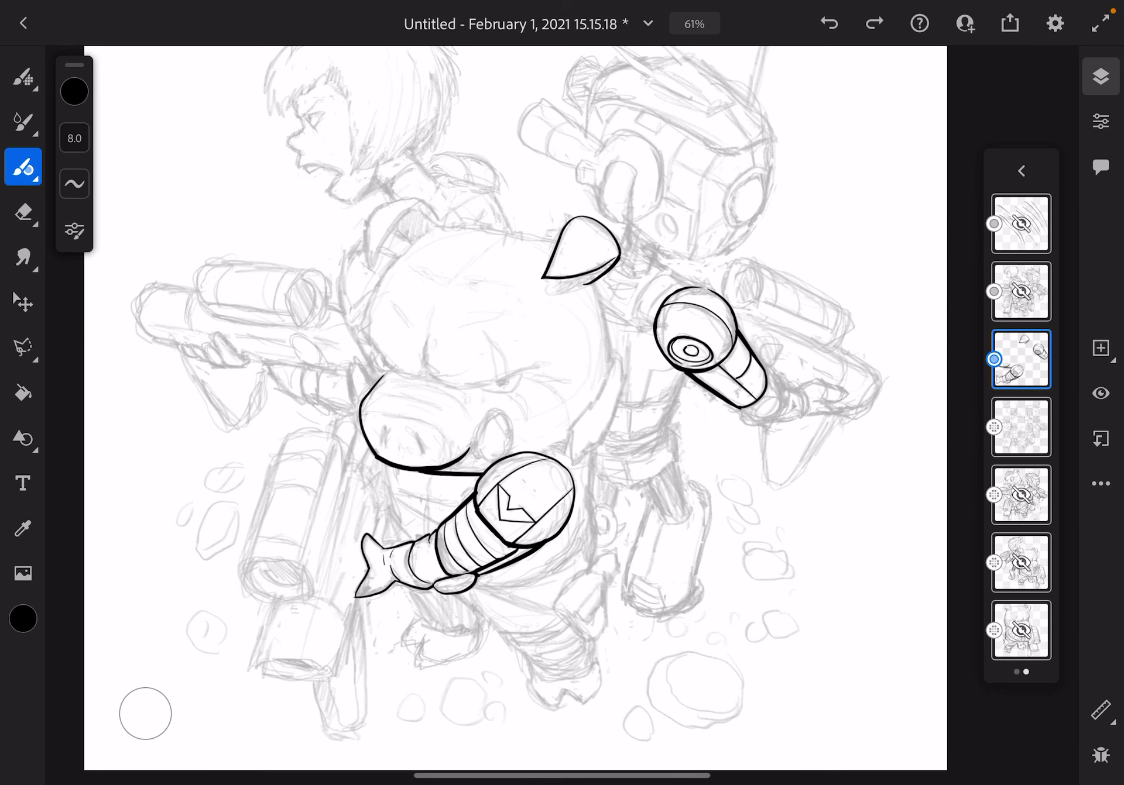
click(1054, 23)
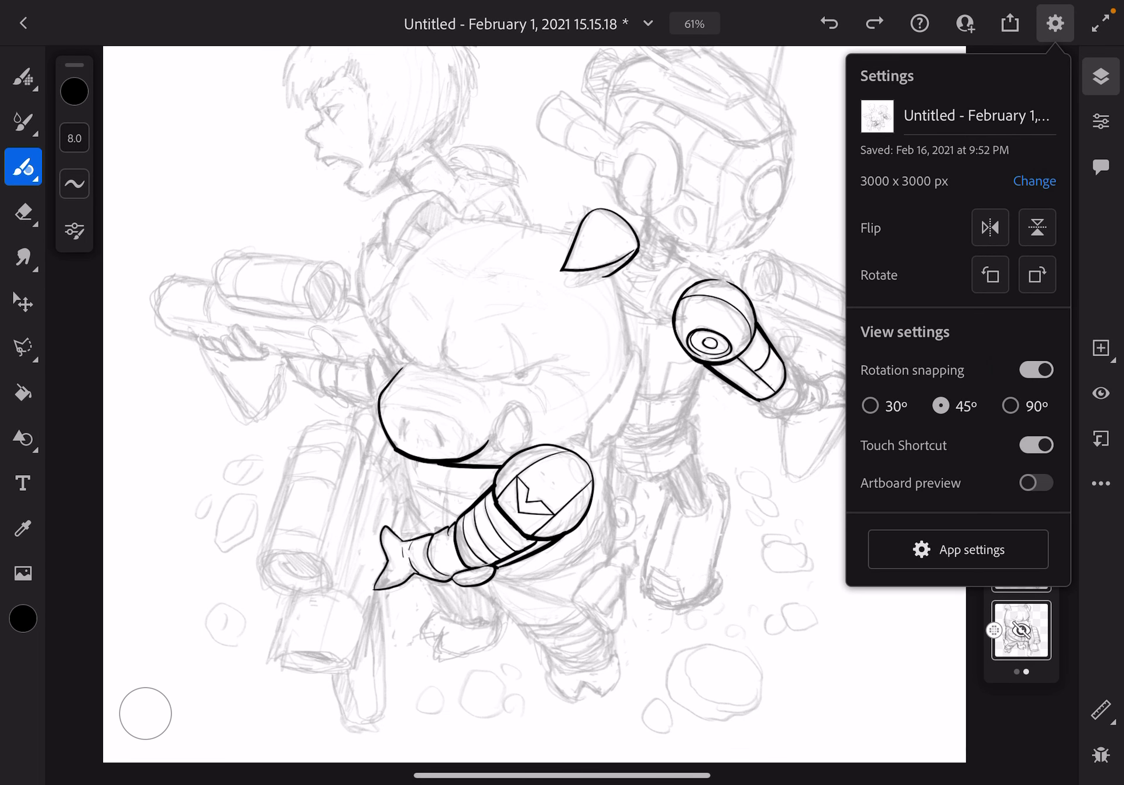